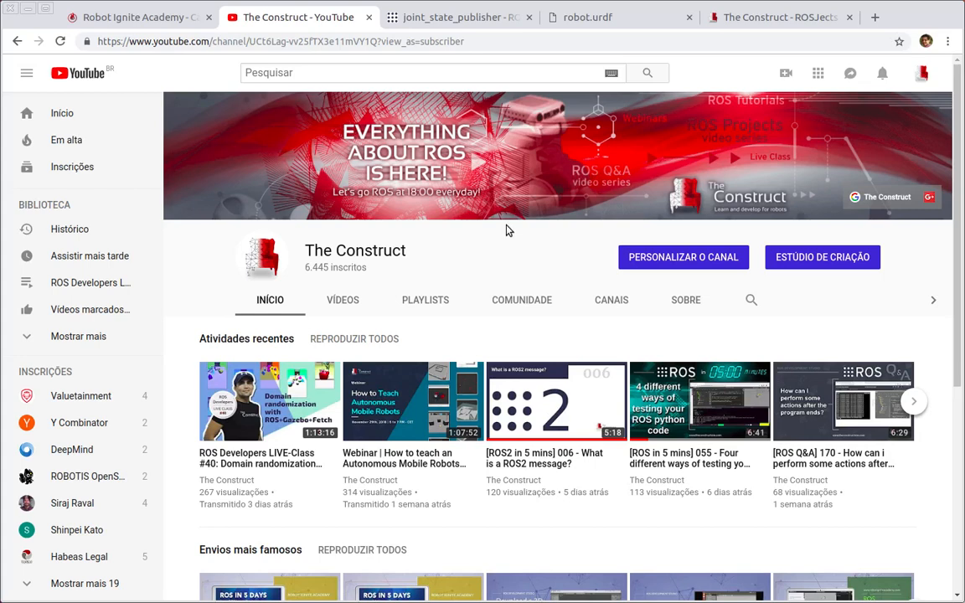
mouse_move(502, 278)
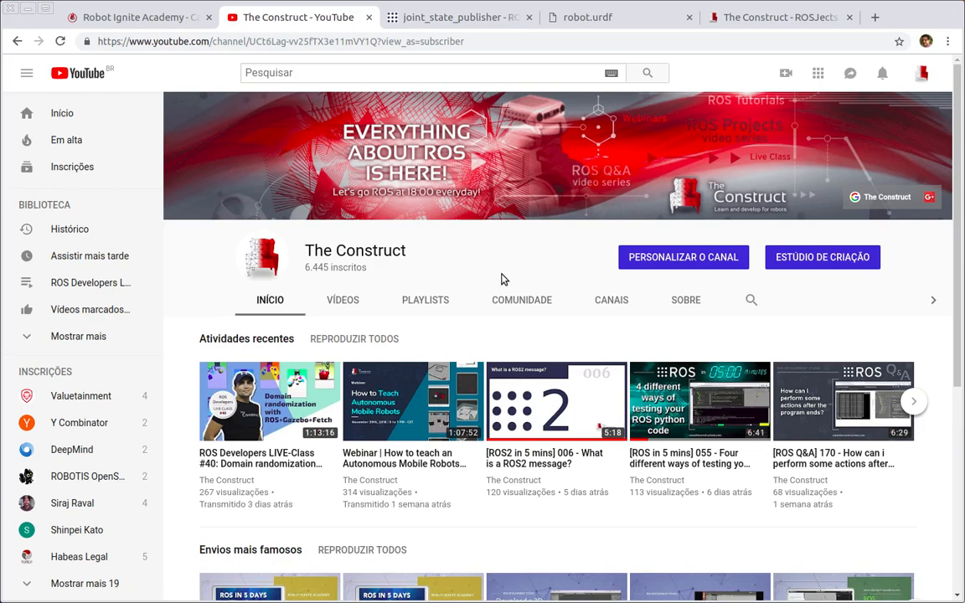
Browse the Robot Ignite Academy catalogue of learning paths and ROS courses.
scroll(down, 3)
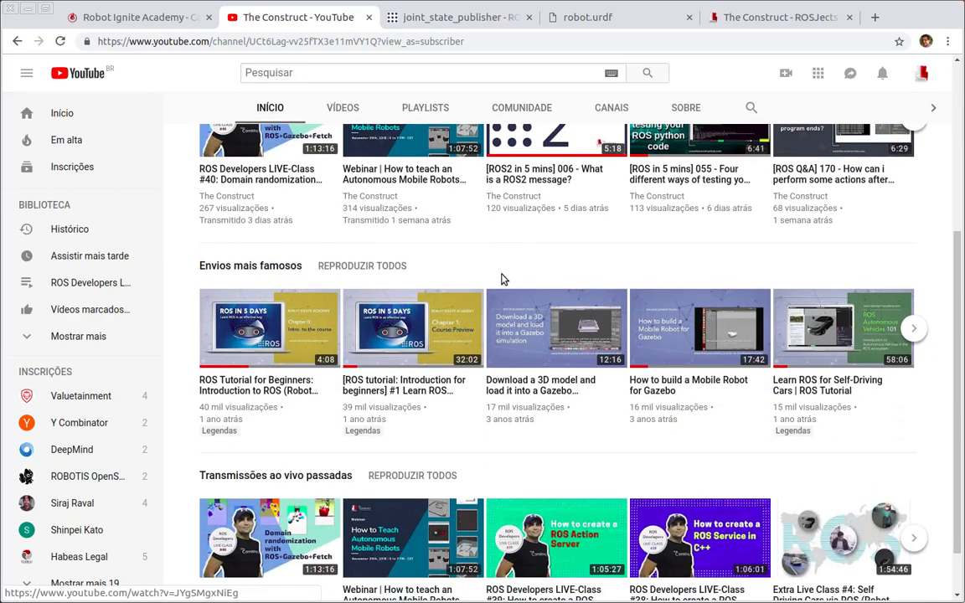
mouse_move(389, 173)
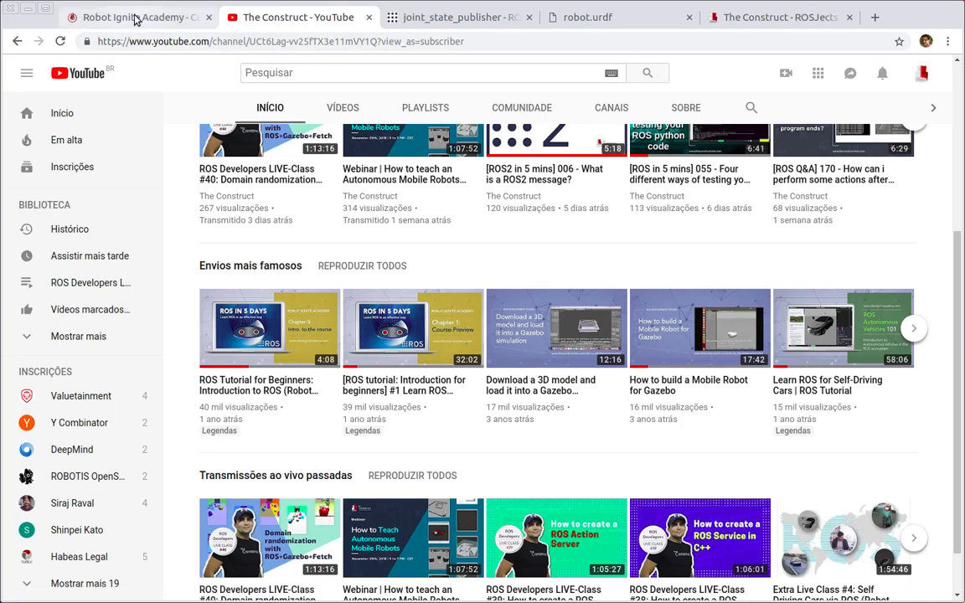
click(131, 17)
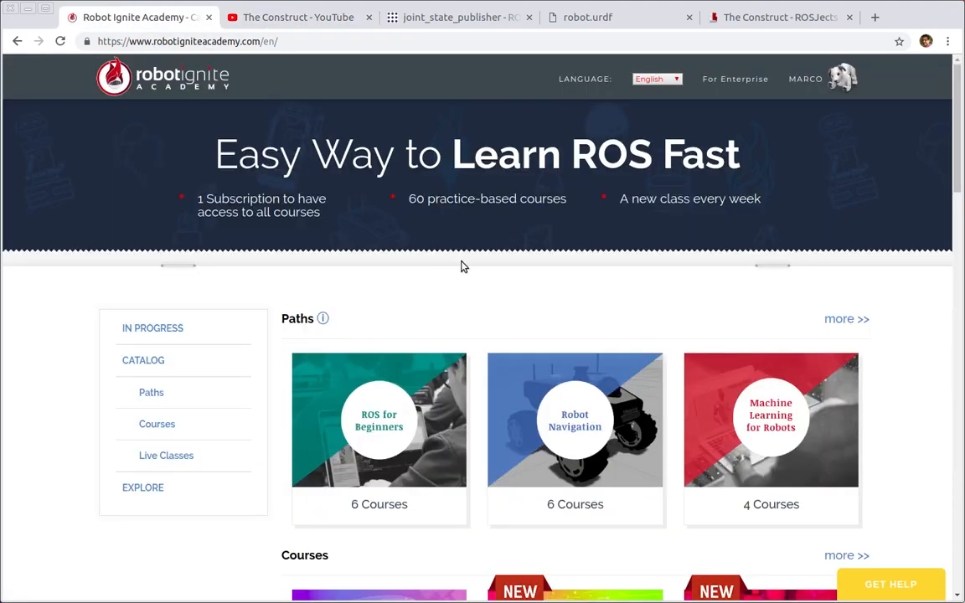
scroll(down, 3)
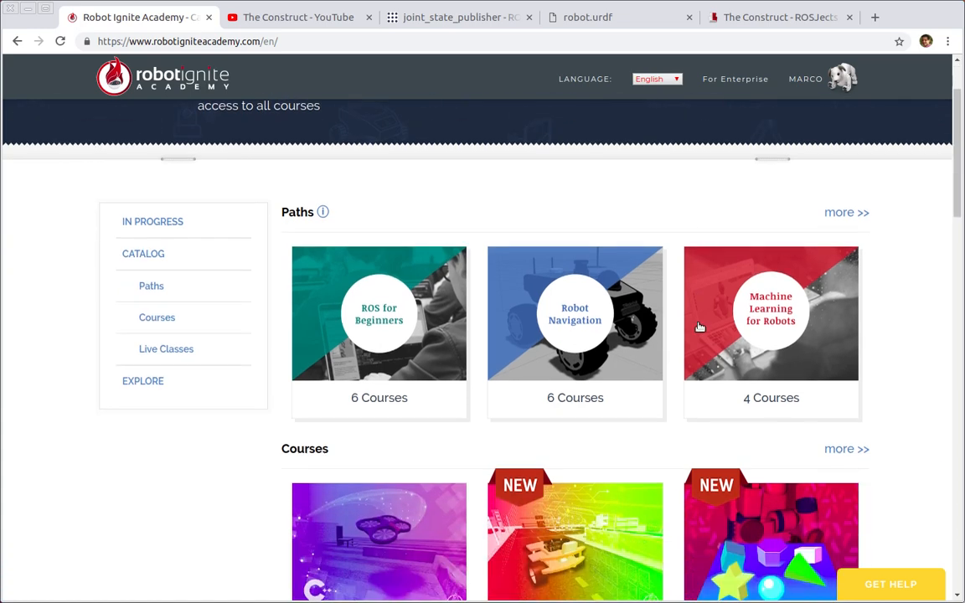
scroll(down, 3)
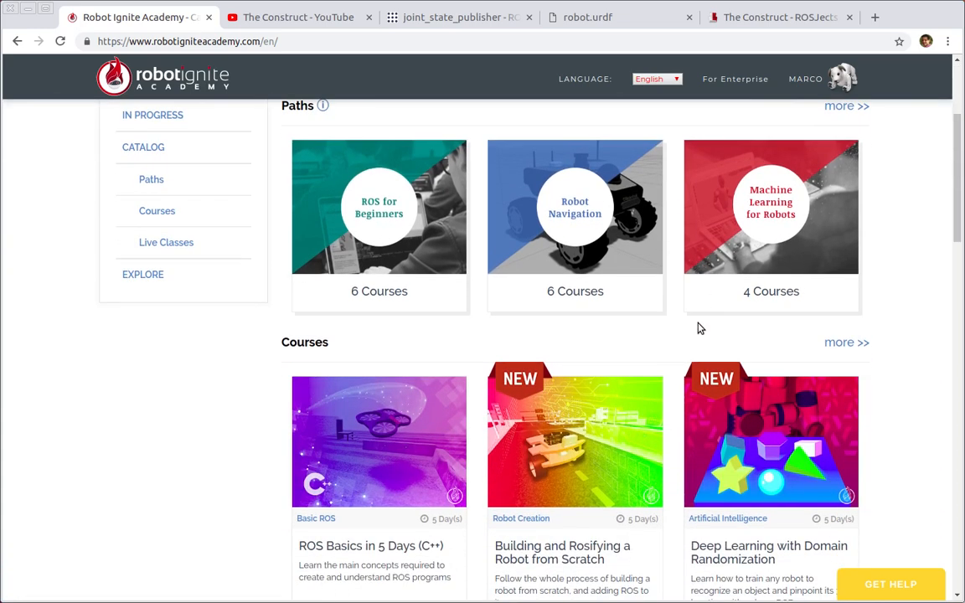
scroll(down, 3)
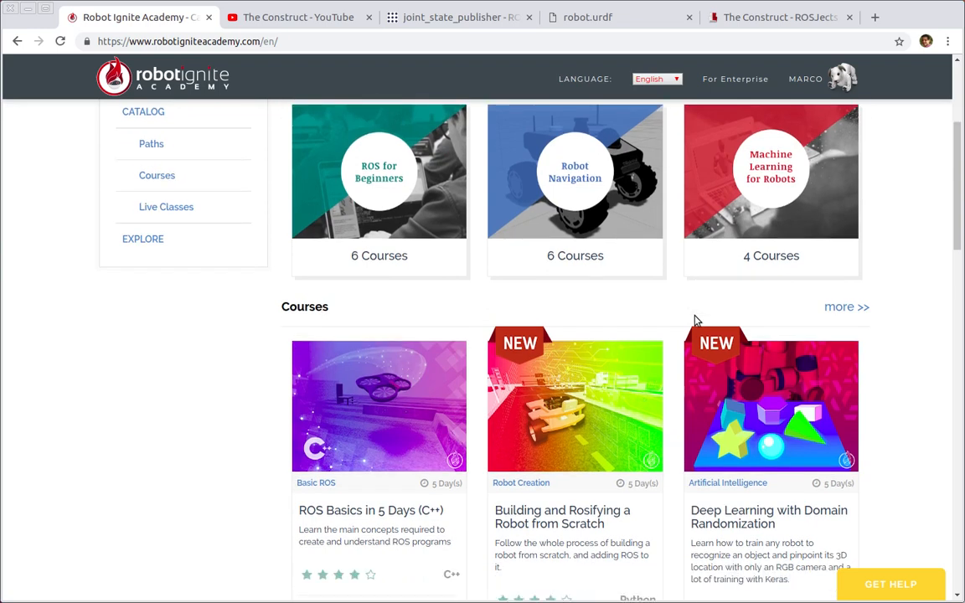
scroll(down, 3)
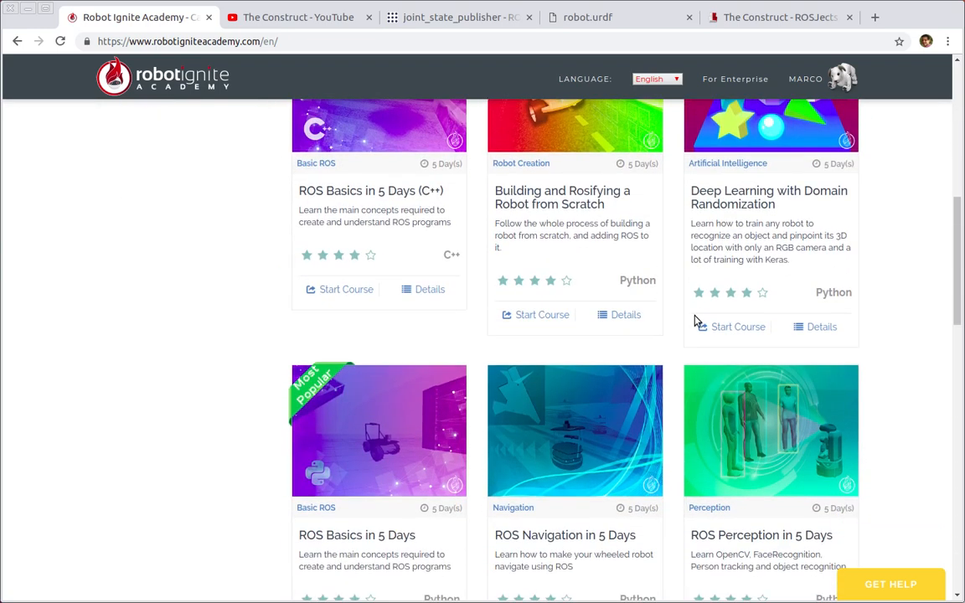
scroll(down, 3)
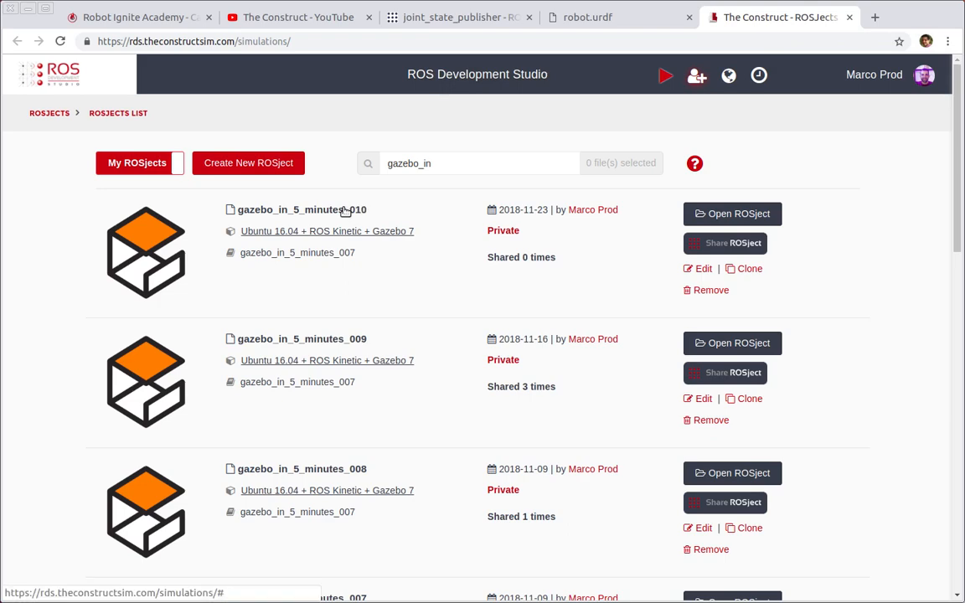
mouse_move(339, 215)
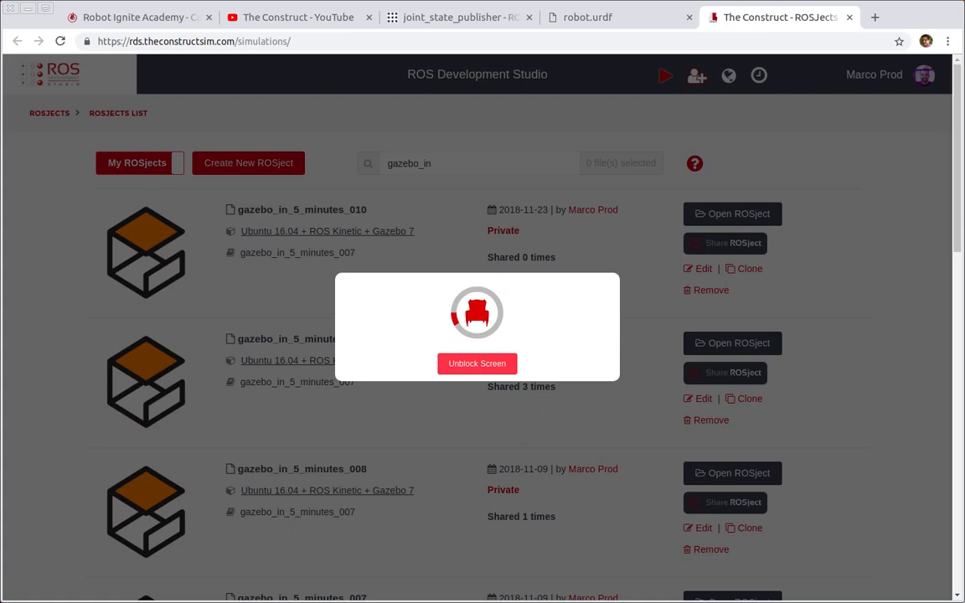
Launch the gazebo_in_5_minutes_010 ROSject environment.
click(732, 213)
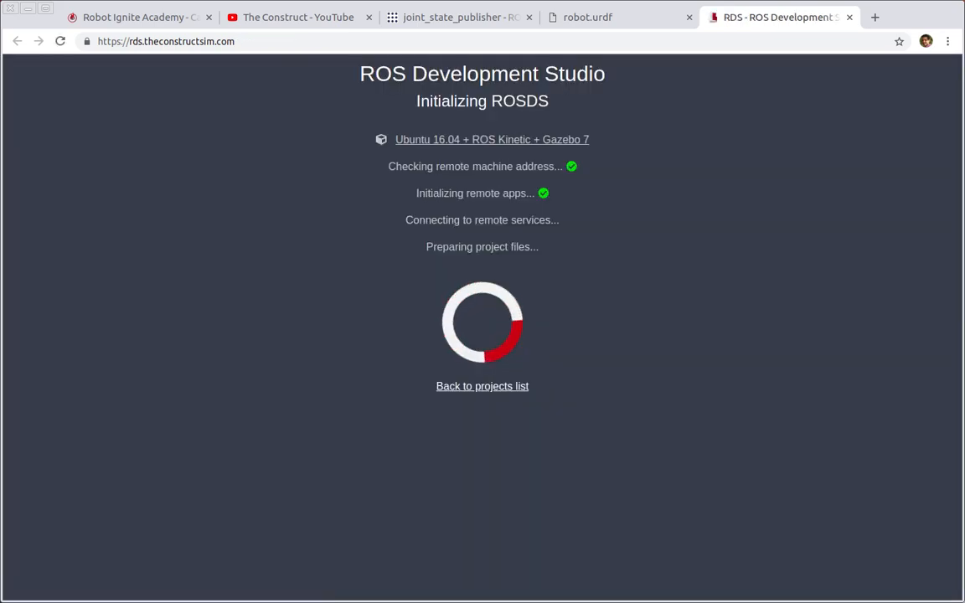
mouse_move(607, 95)
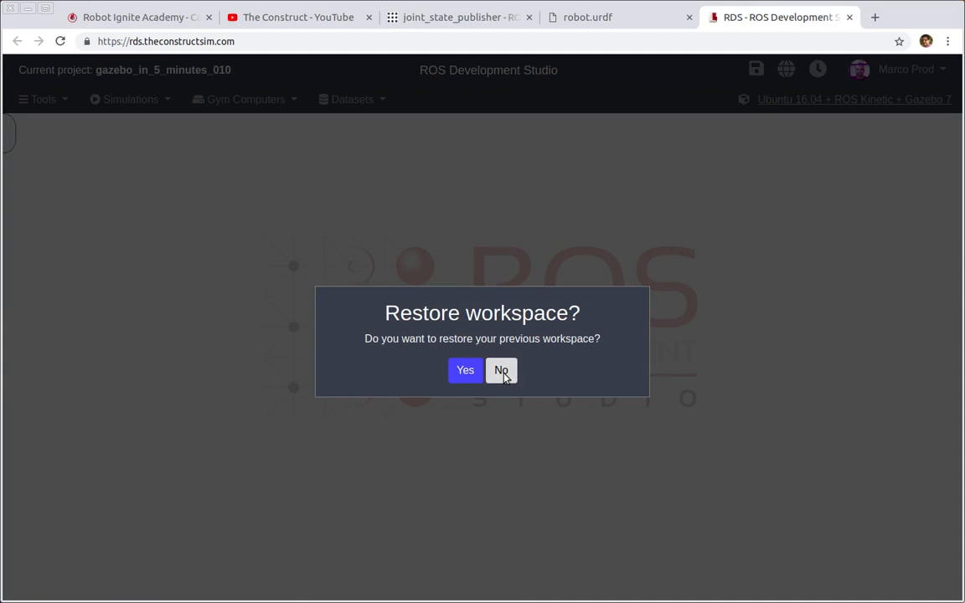
Start the project without restoring the old workspace and bring up the Graphical Tools desktop.
click(501, 370)
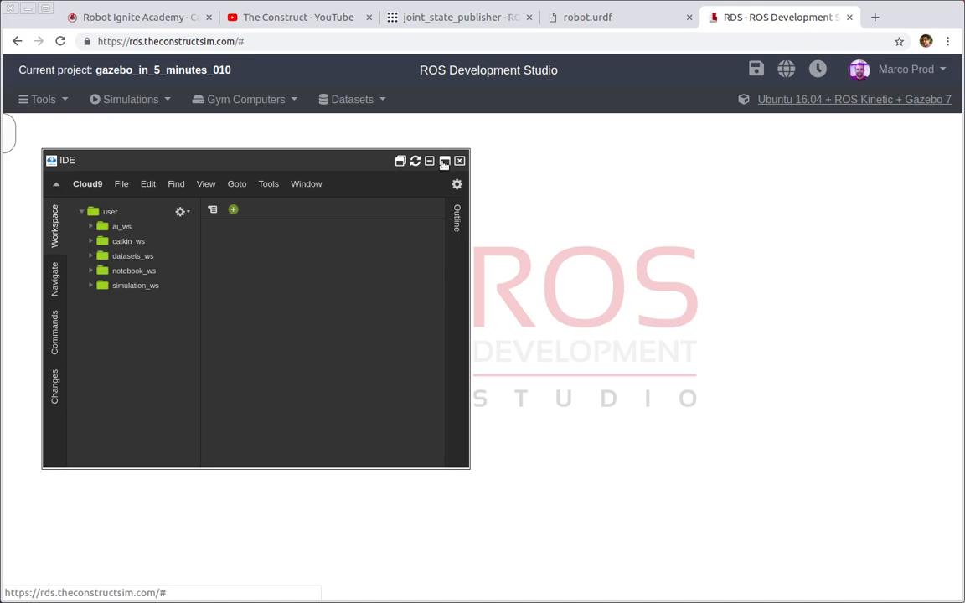
click(446, 161)
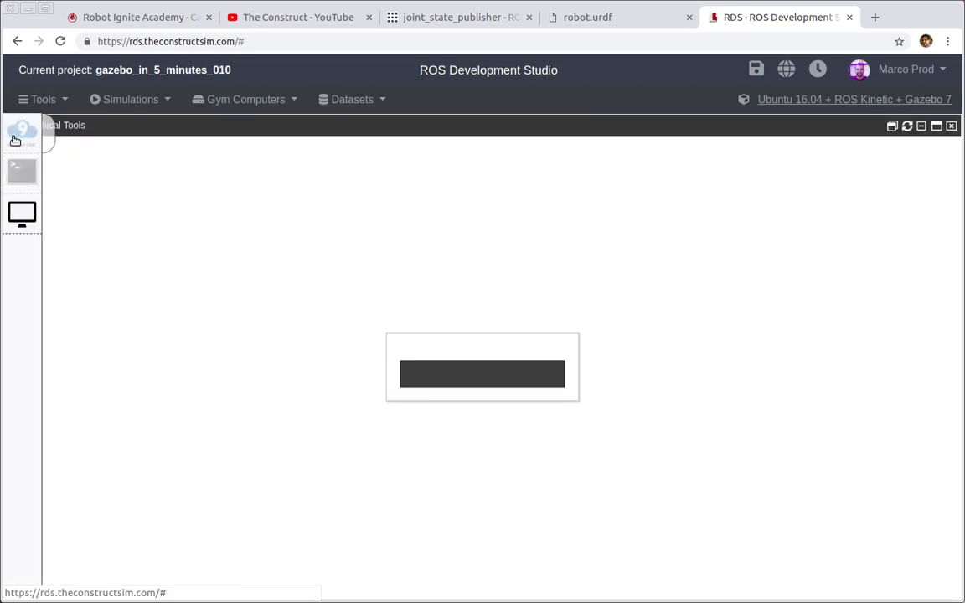
Enter roslaunch my_robot_description rviz.launch in a new shell.
click(22, 171)
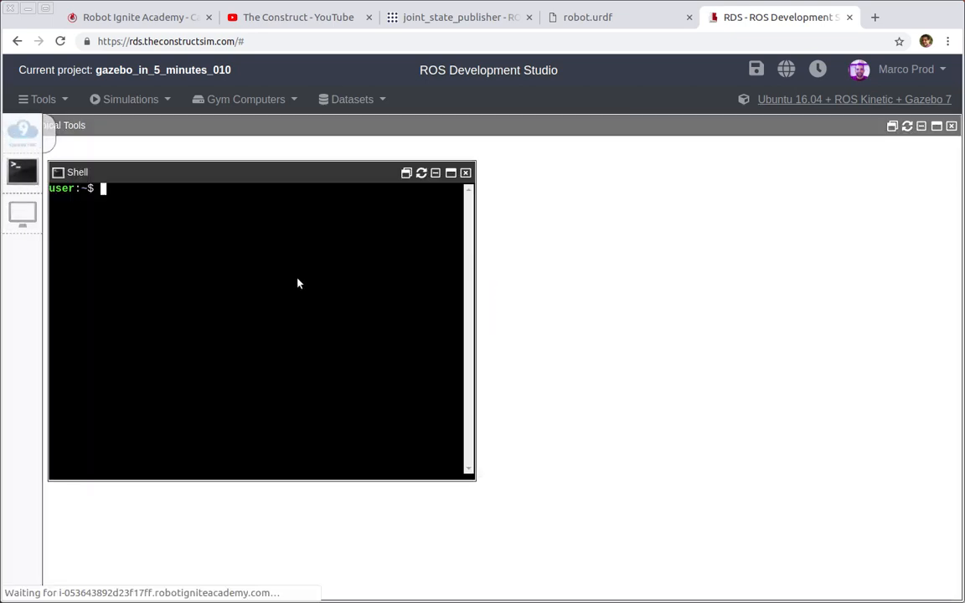
text(roslaunch)
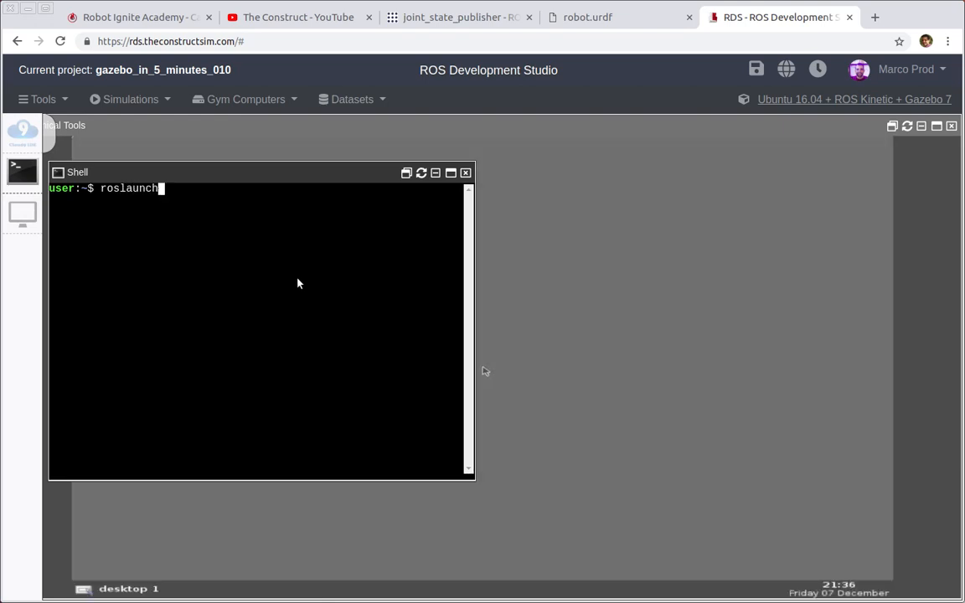
text(m)
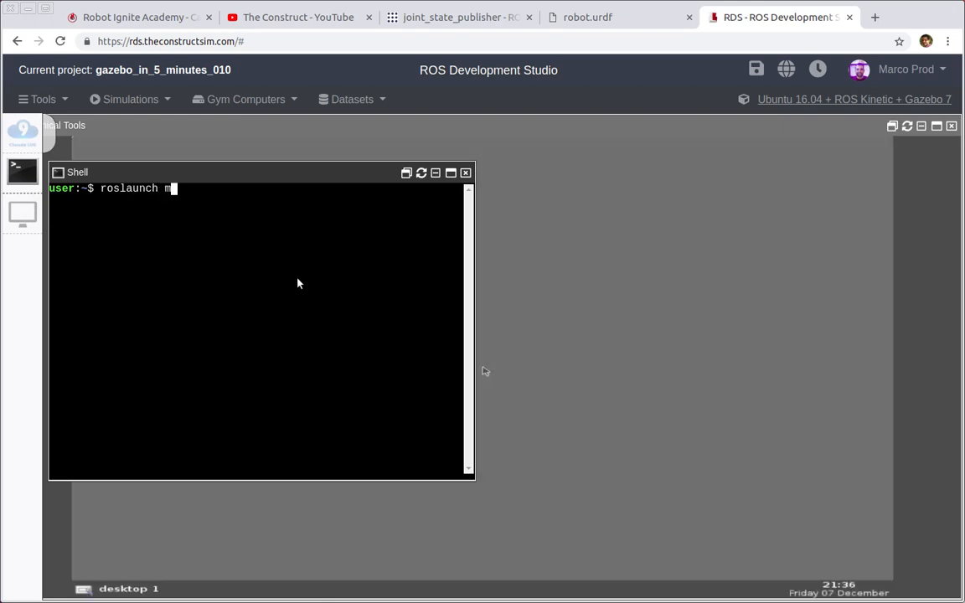
text(y_robot_description)
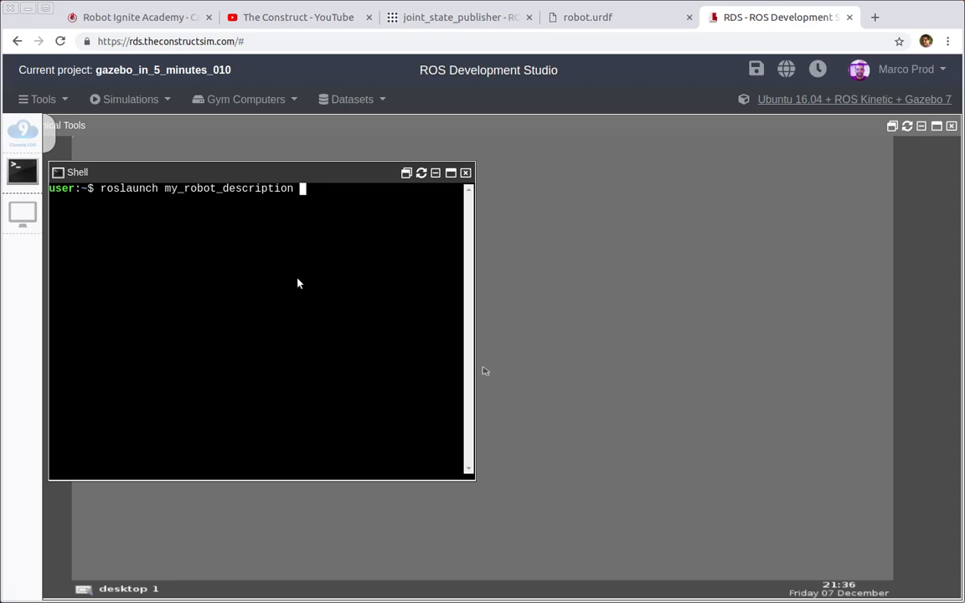
text(rviz.launch)
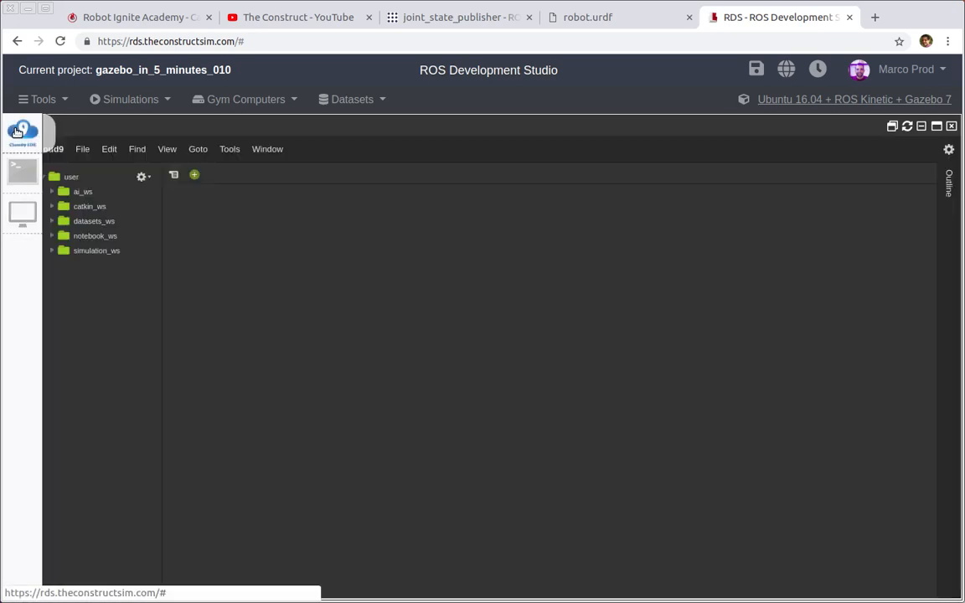
mouse_move(90, 251)
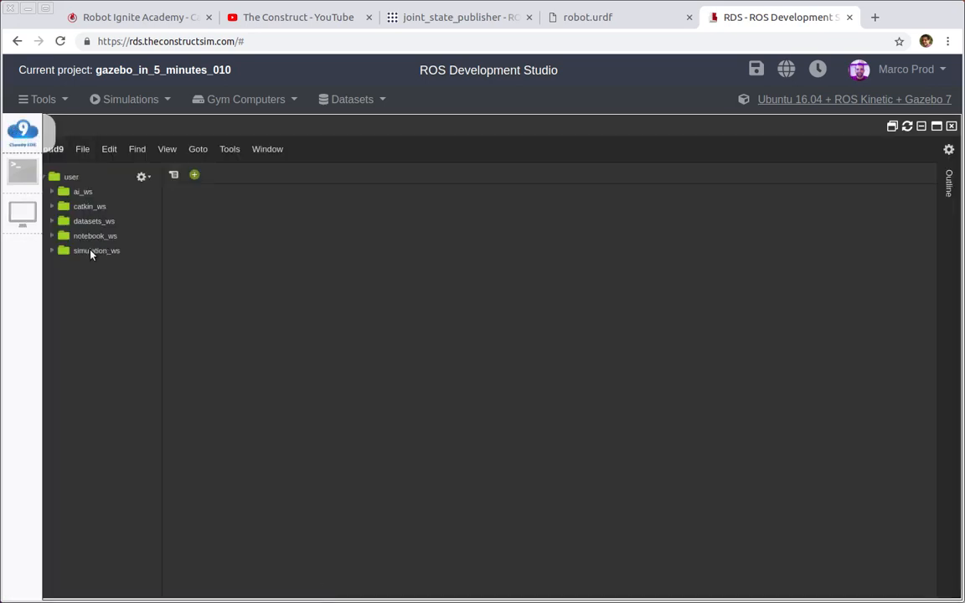
Open rviz.launch from simulation_ws/src/my_robot_description/launch in the editor.
click(51, 252)
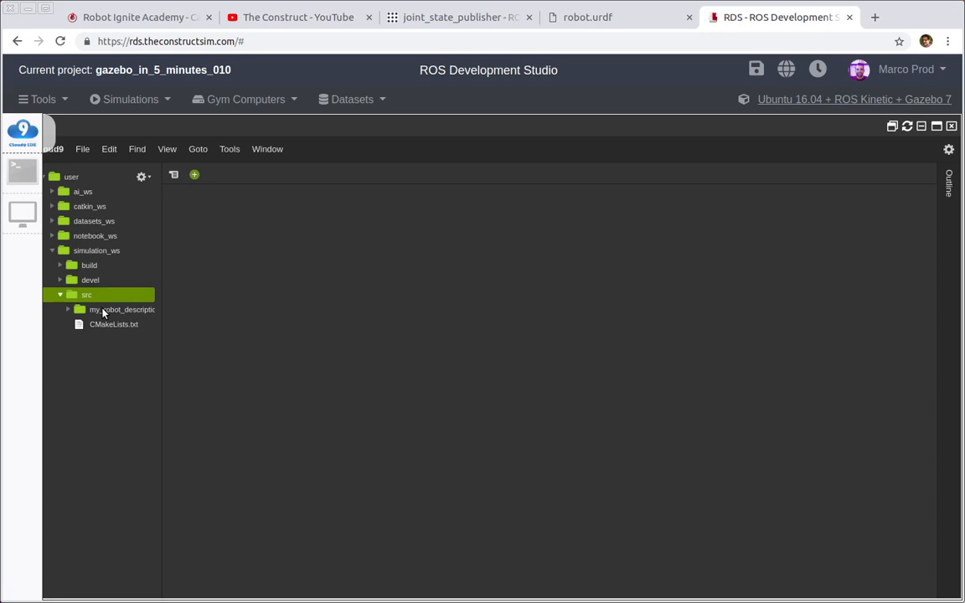
click(120, 308)
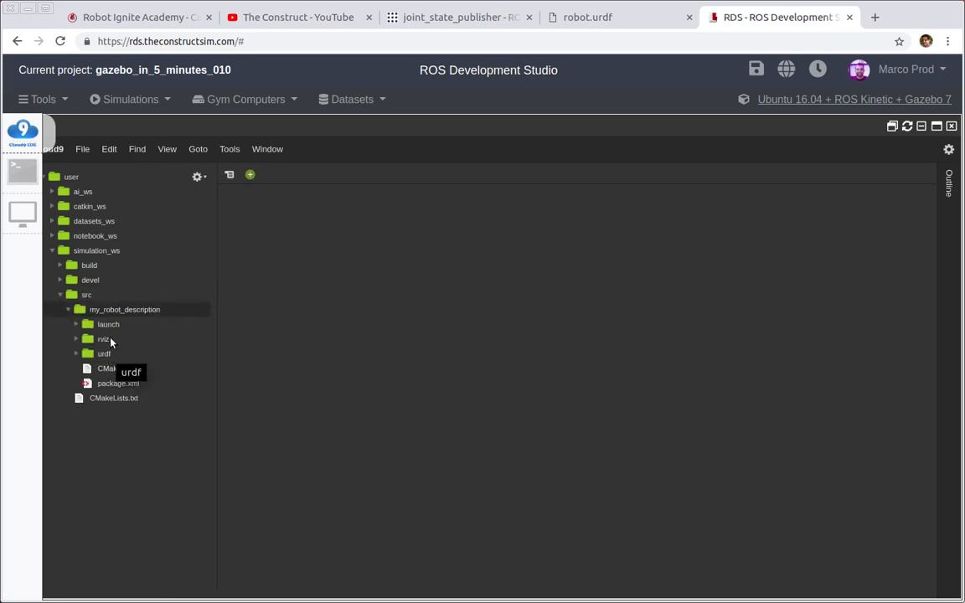
click(107, 325)
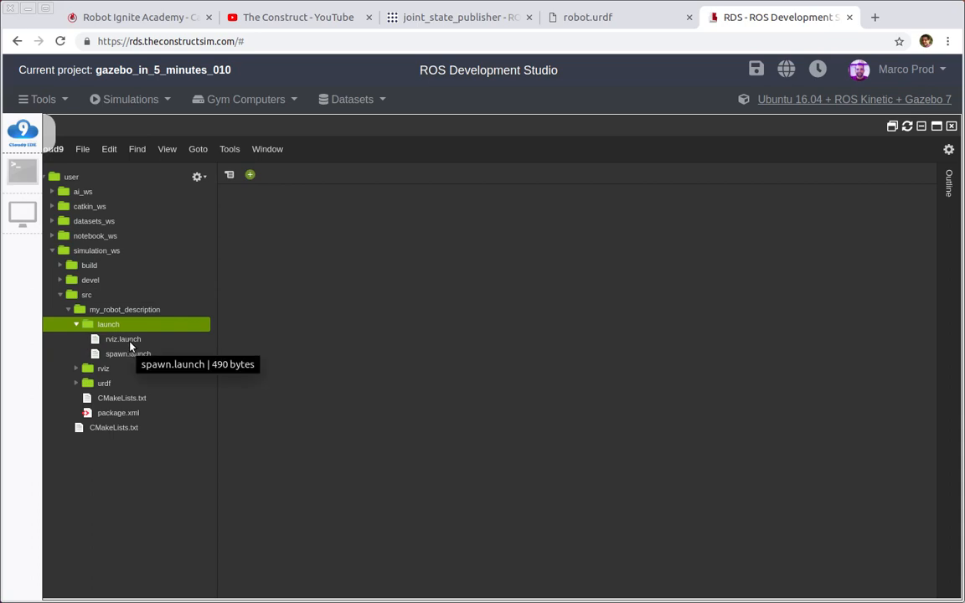
double_click(122, 338)
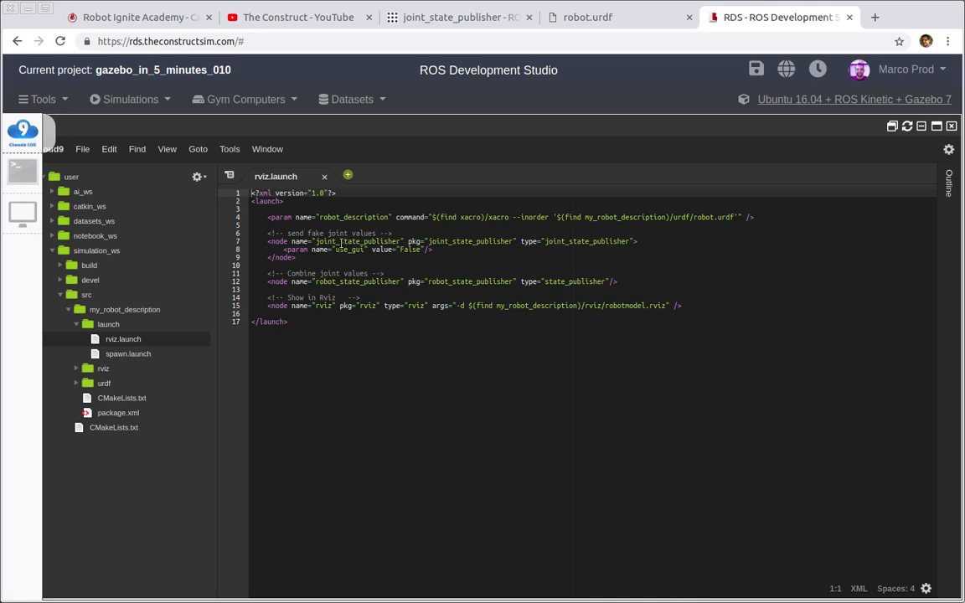
mouse_move(372, 258)
text(T)
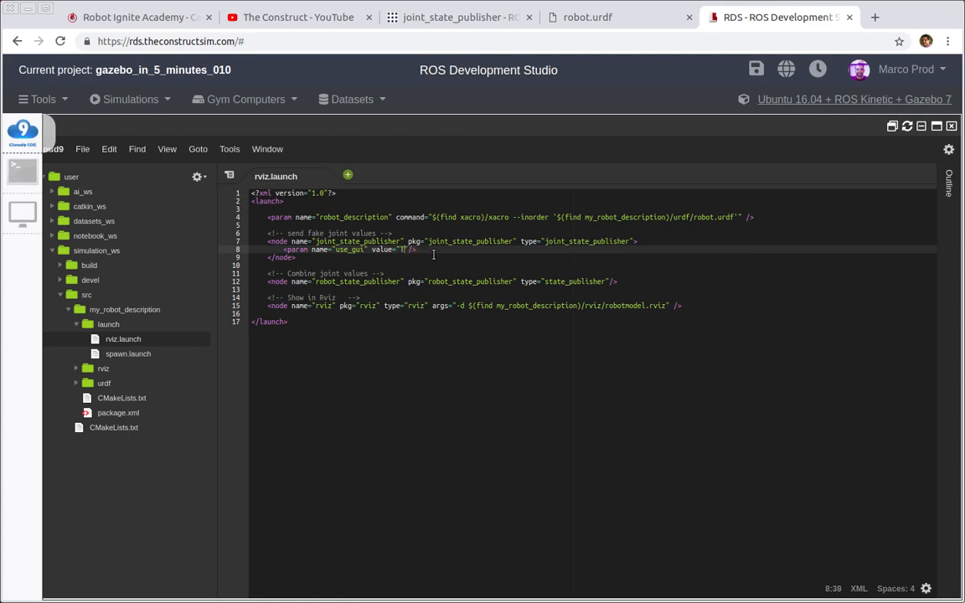
Set use_gui to True in rviz.launch and view the red robot model in RViz.
text(rue)
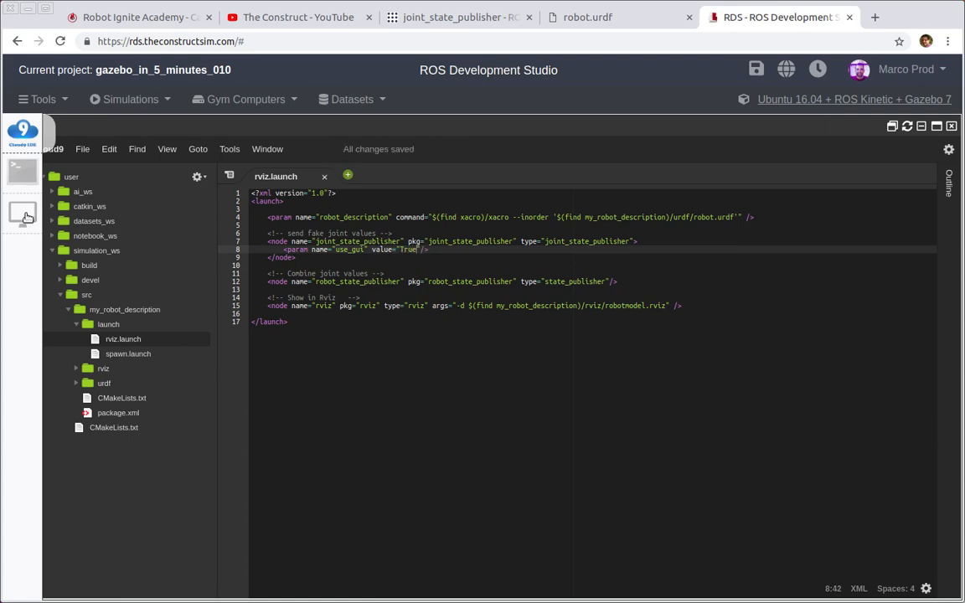
click(16, 171)
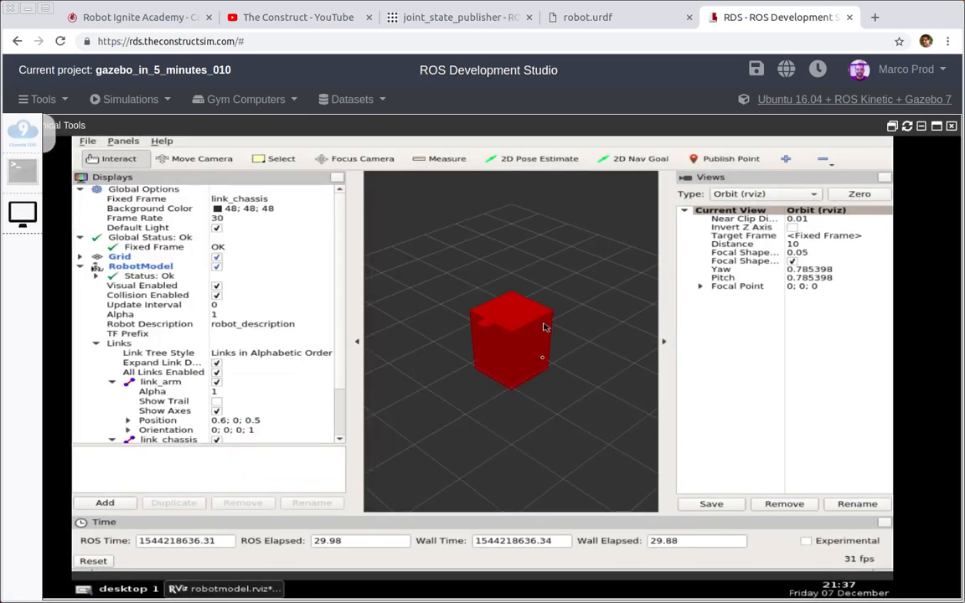
Relaunch my_robot_description rviz.launch from the shell with the updated file.
click(22, 171)
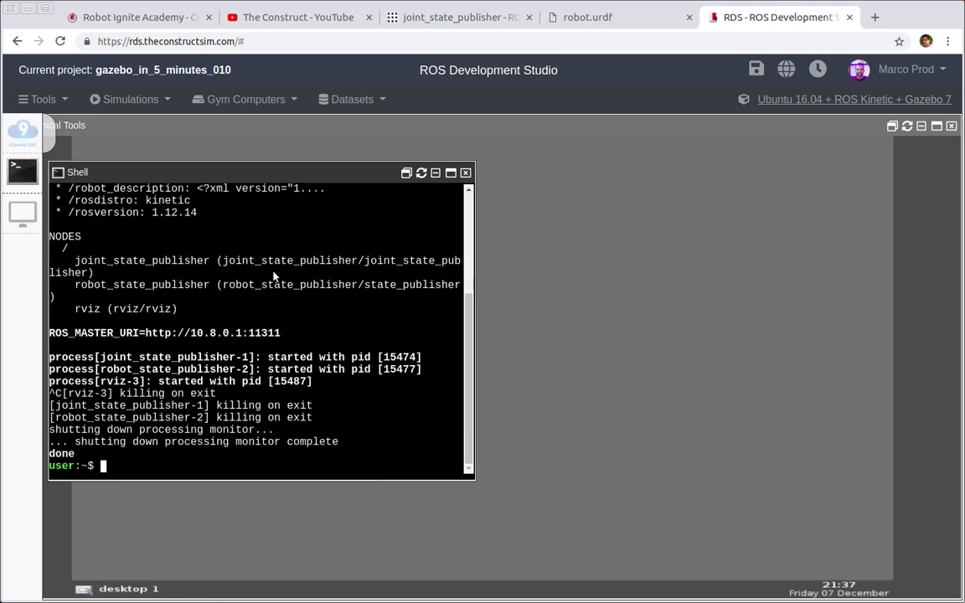
text(roslaunch my_robot_description rviz.launch)
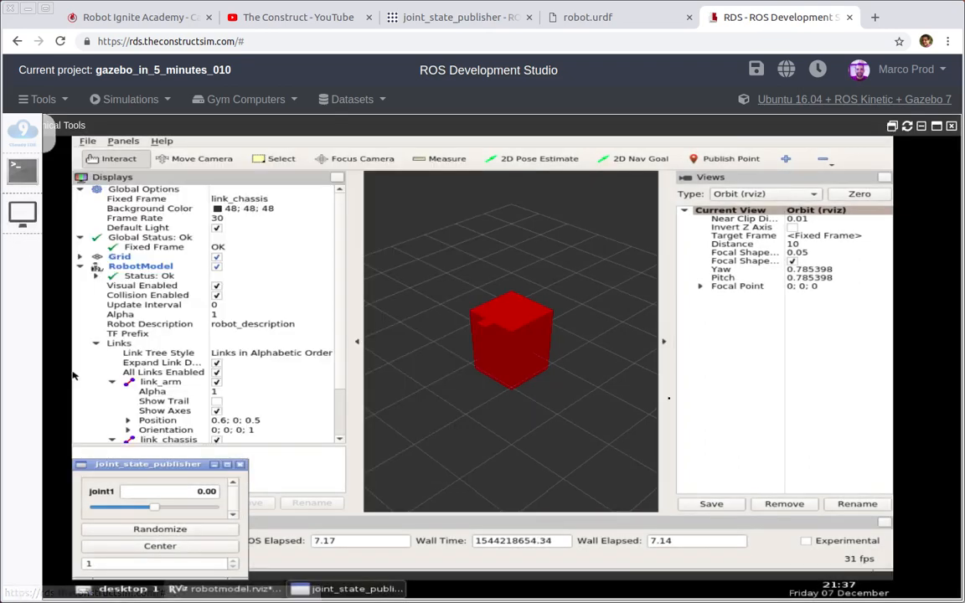
Return to the IDE view showing rviz.launch with use_gui true.
drag(148, 463, 197, 415)
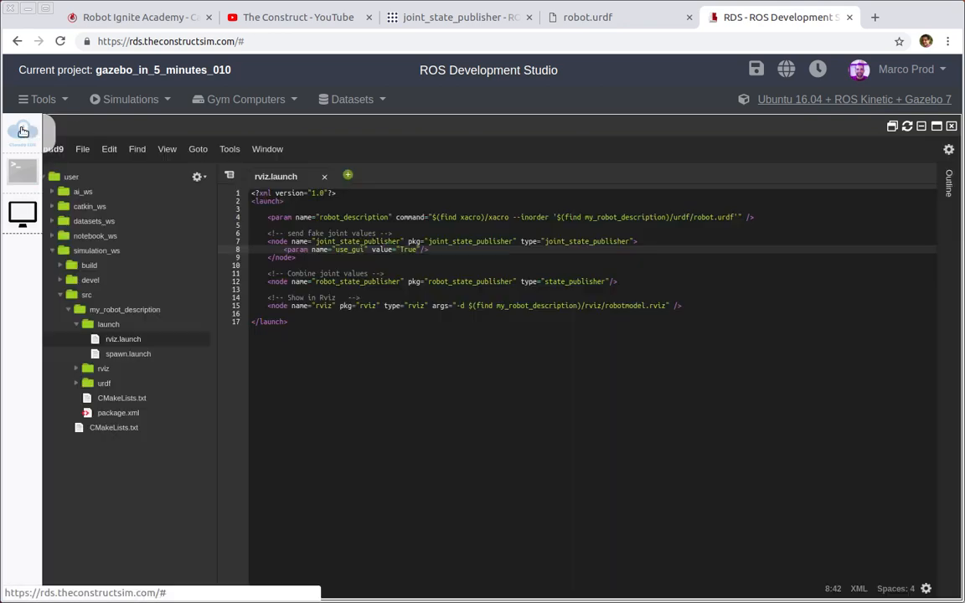
Open robot.urdf from the urdf folder and scroll to the joint1 definition.
click(104, 382)
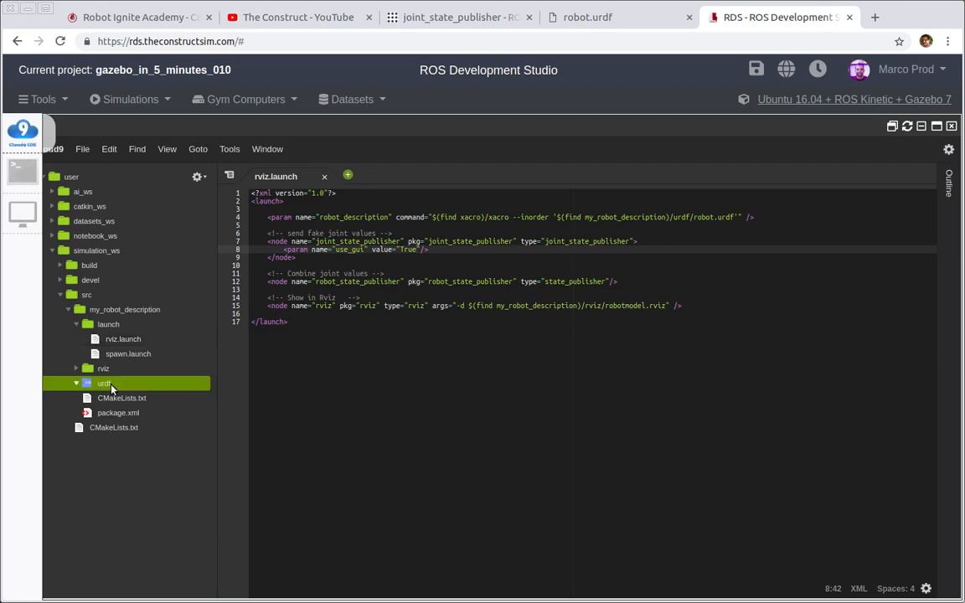
double_click(114, 382)
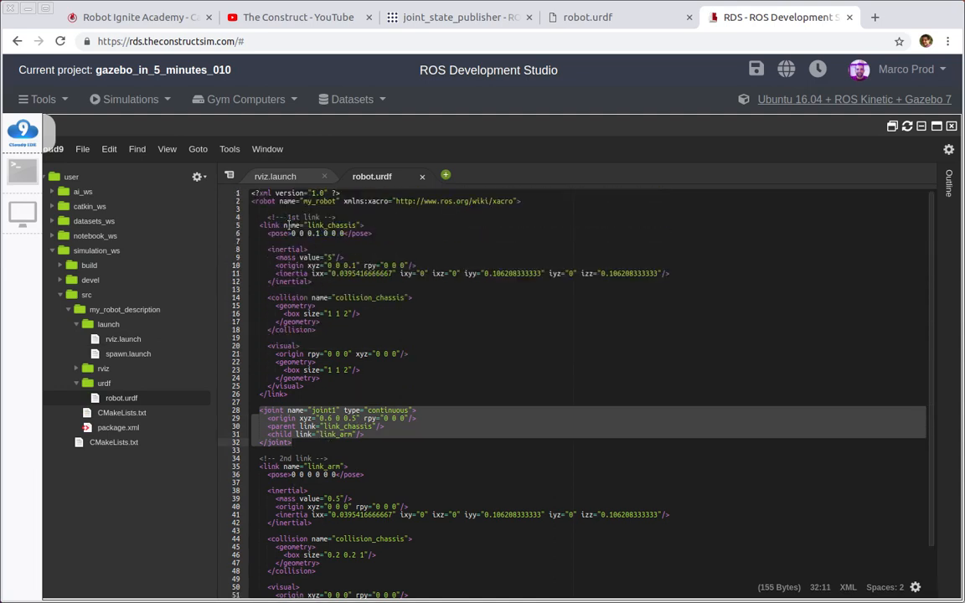
scroll(down, 3)
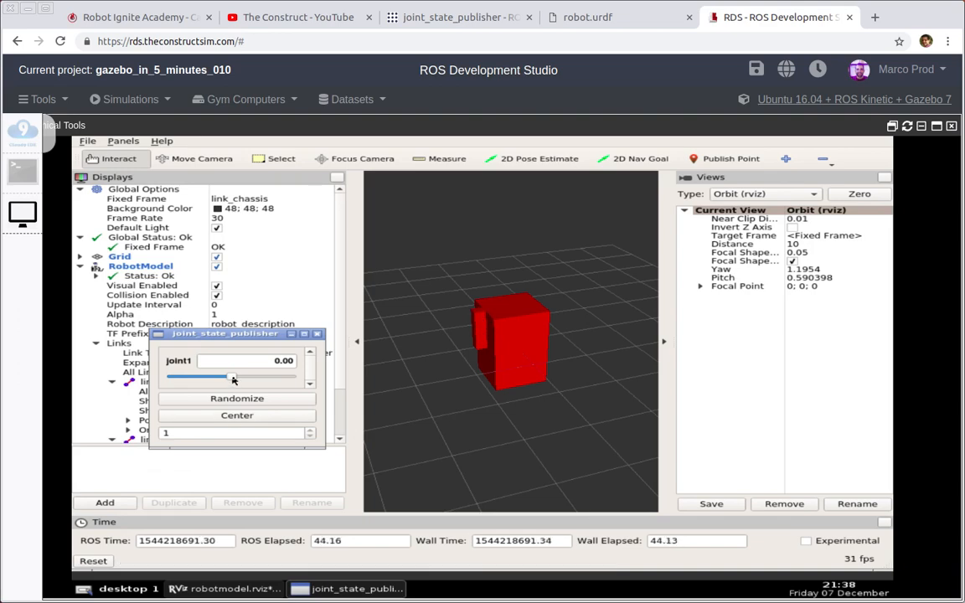
Swing joint1 through angles about -1.15, 0.64, 2.59, zero and -1.92 to rotate the arm in RViz.
drag(233, 376, 211, 376)
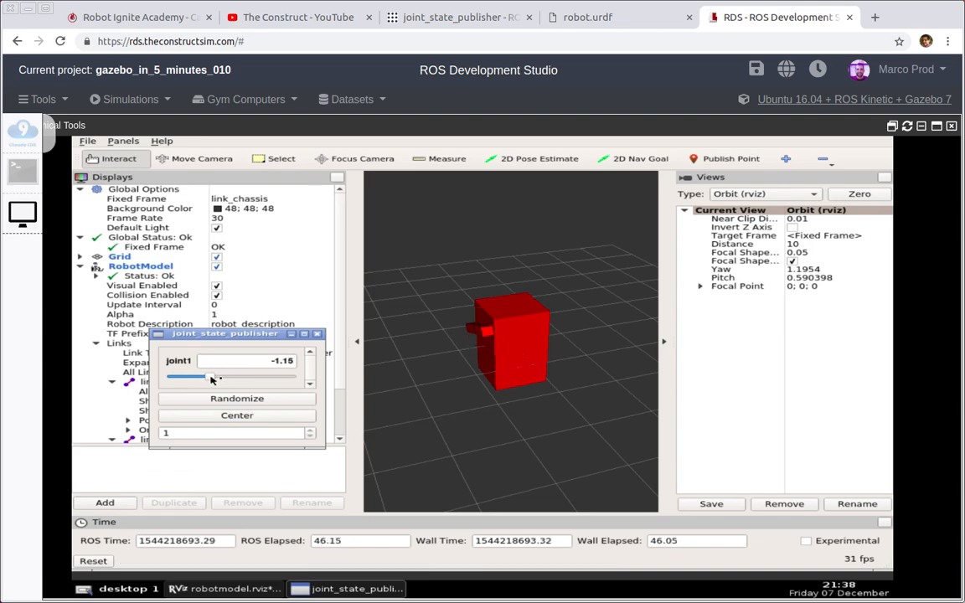
drag(191, 377, 243, 377)
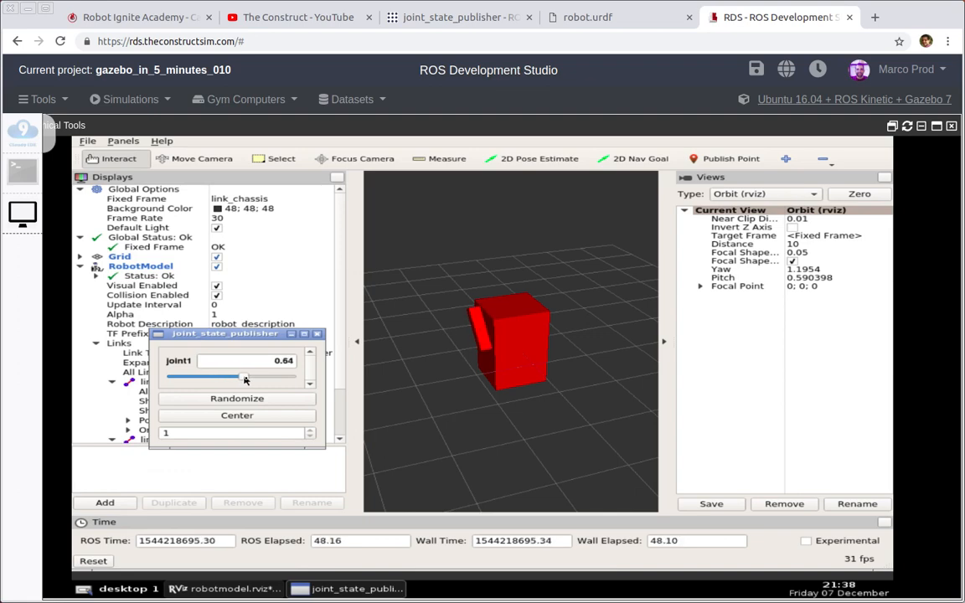
drag(245, 378, 281, 379)
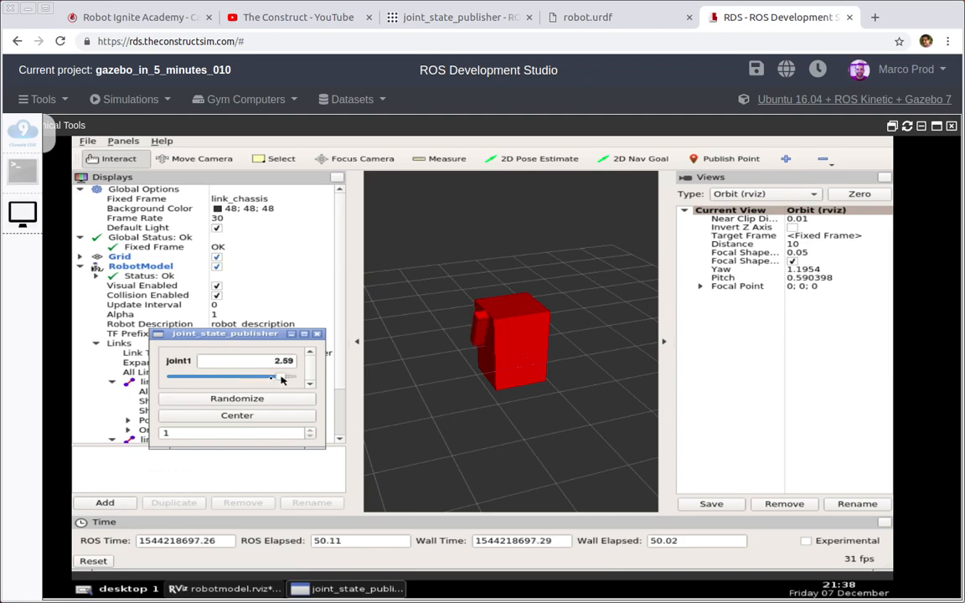
drag(277, 377, 232, 377)
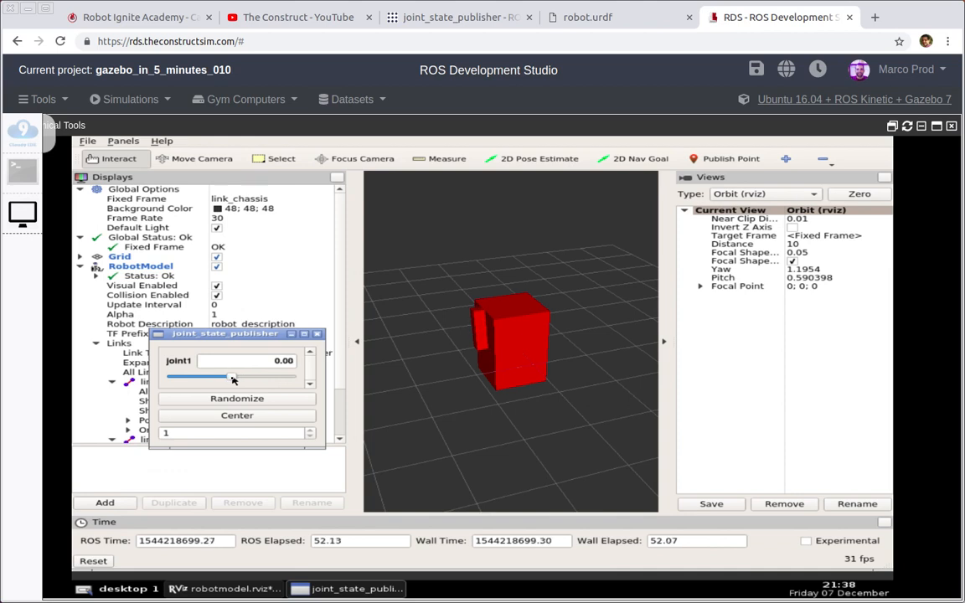
drag(233, 377, 176, 377)
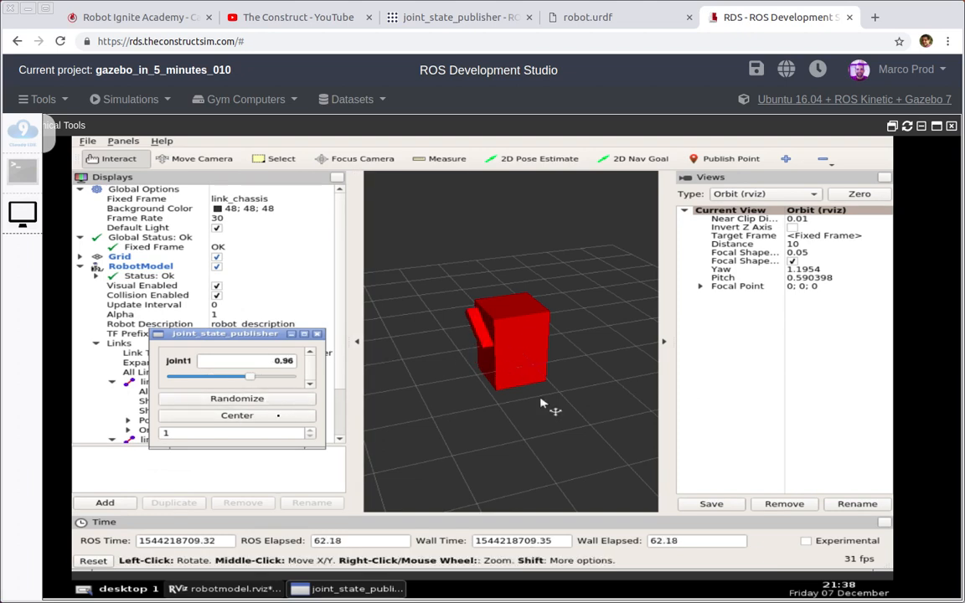
drag(250, 375, 181, 375)
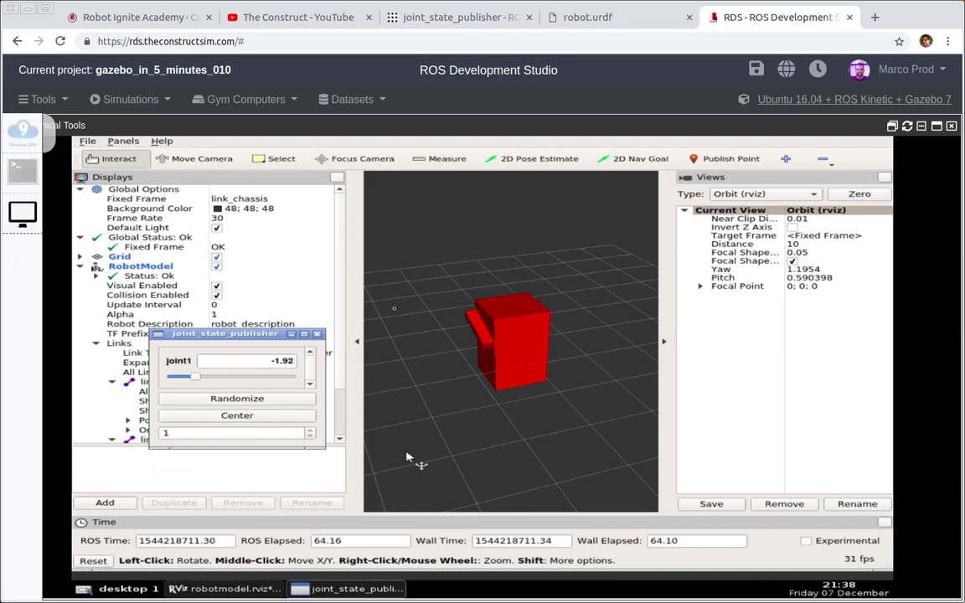
drag(178, 375, 234, 375)
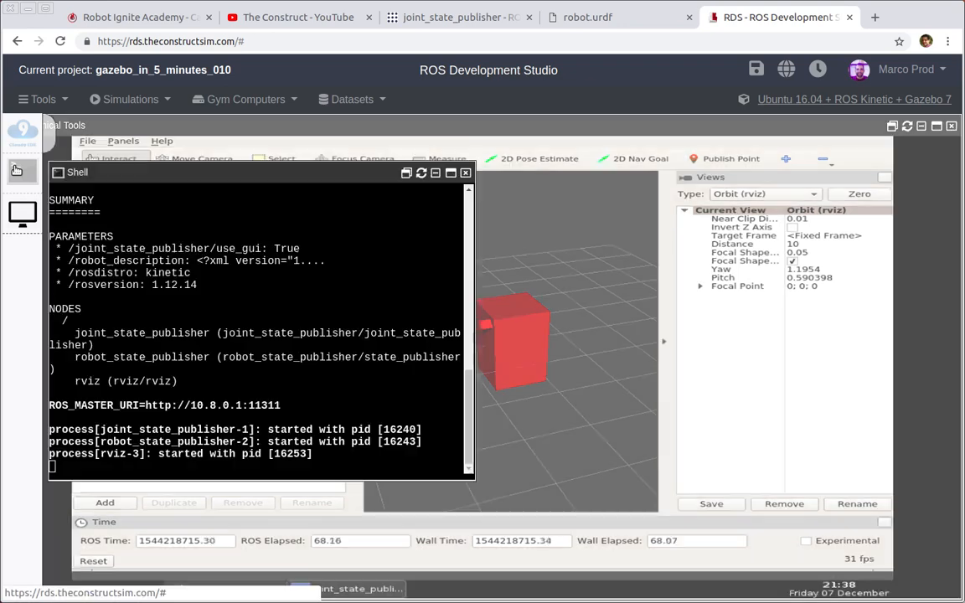
Stop the running RViz launch with Ctrl+C and return to robot.urdf in the editor.
key(ctrl+c)
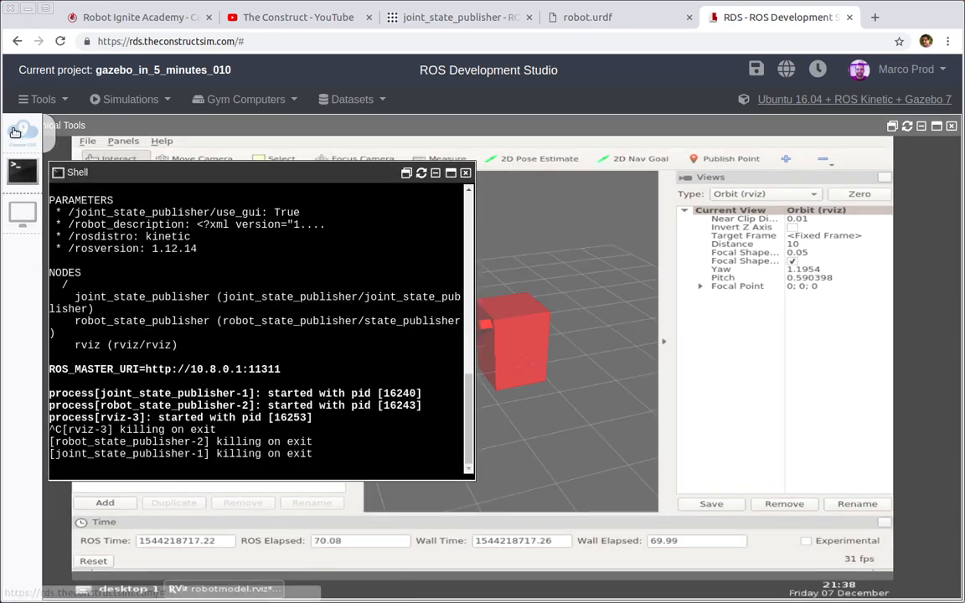
click(587, 16)
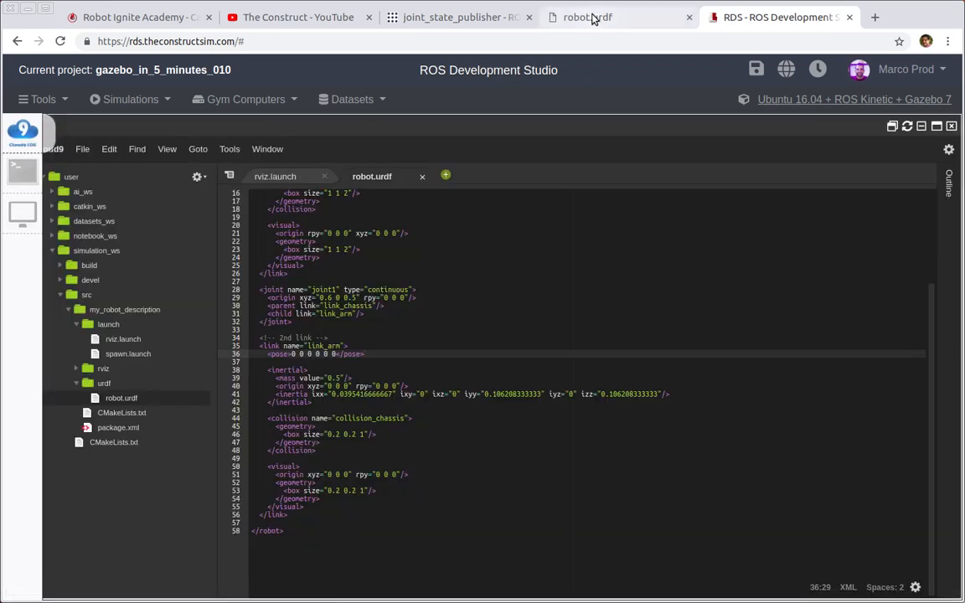
Compare against the local robot.urdf reference, save the edited robot.urdf with Ctrl+S, and recheck.
click(593, 17)
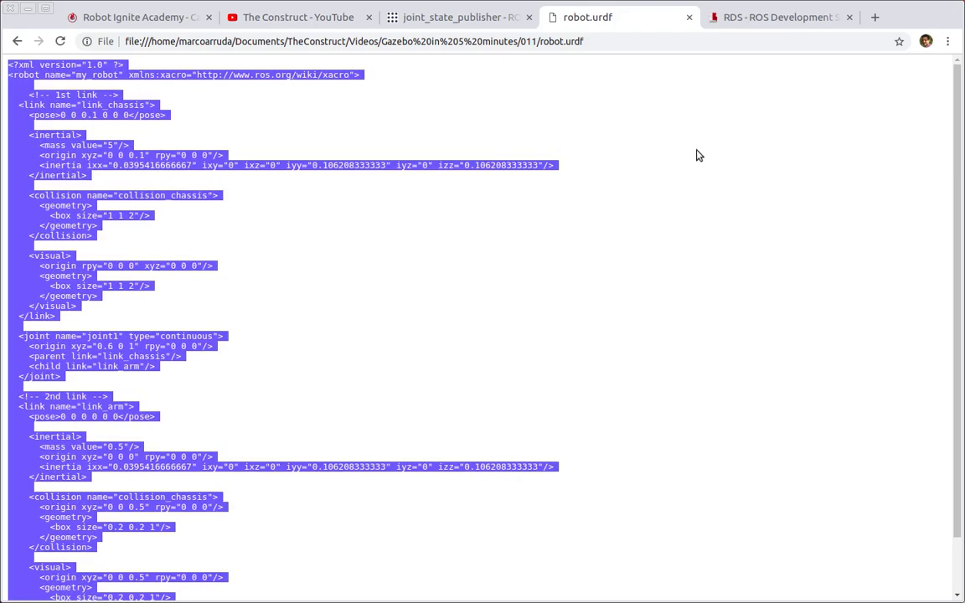
click(785, 17)
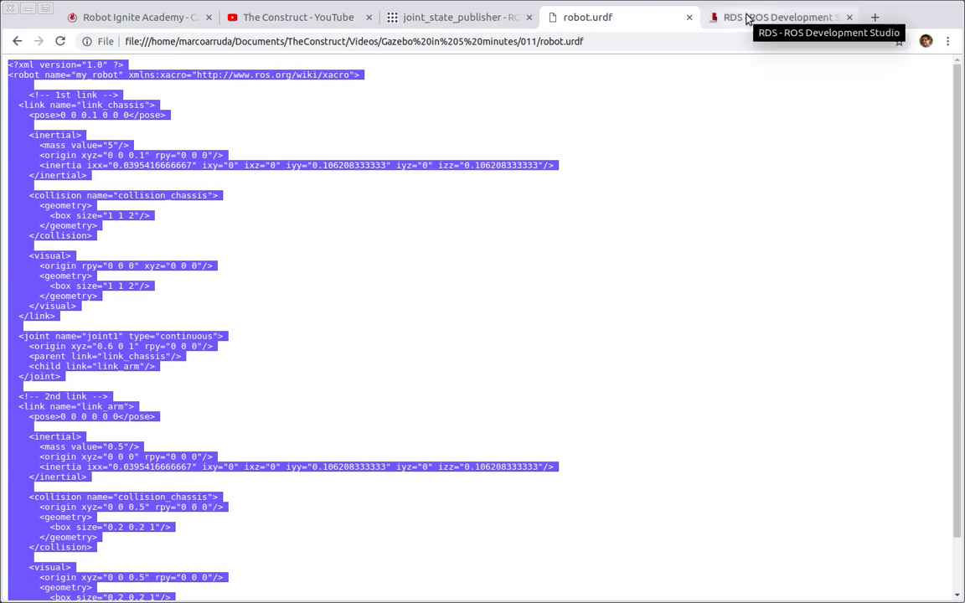
click(779, 16)
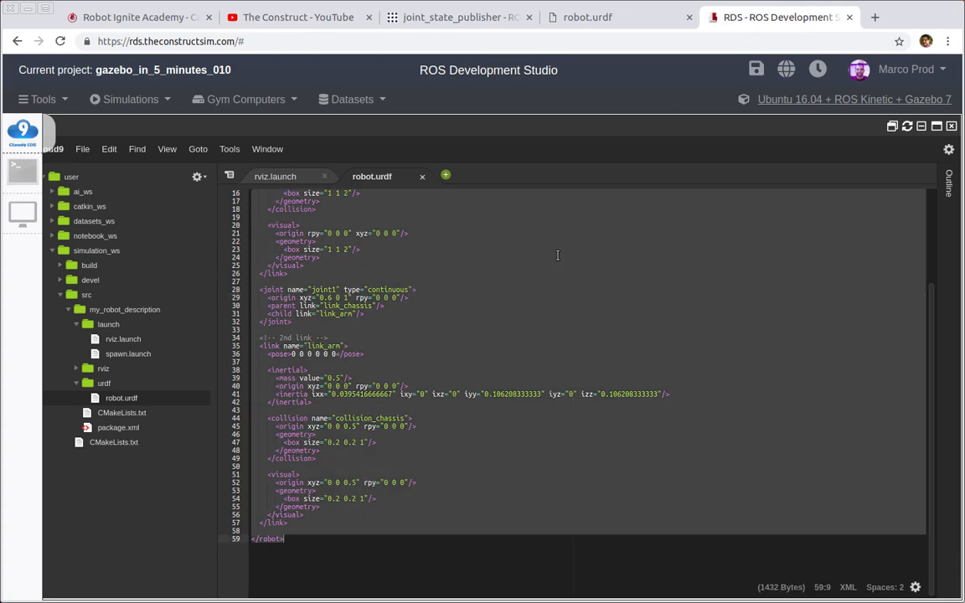
key(Ctrl+s)
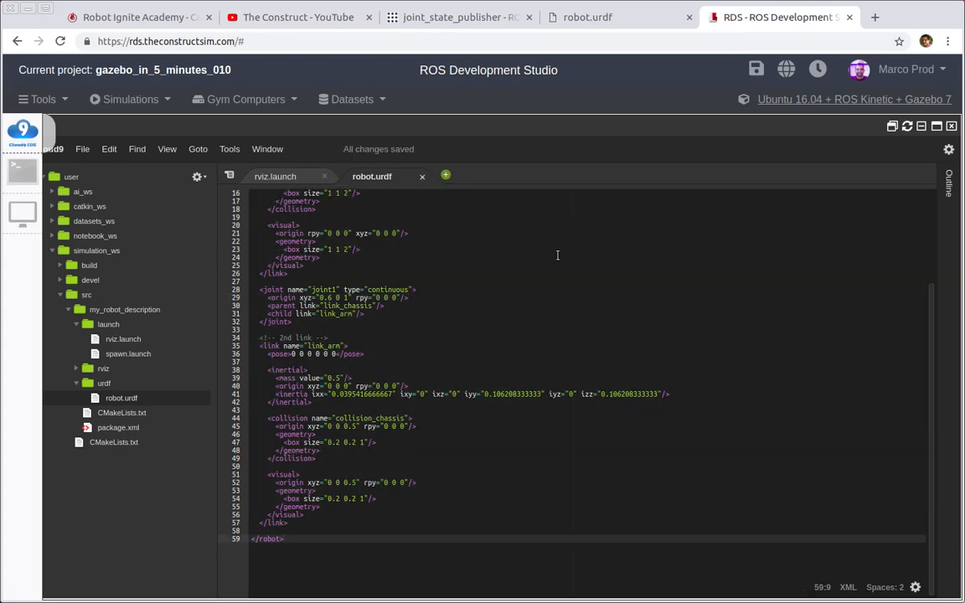
click(612, 16)
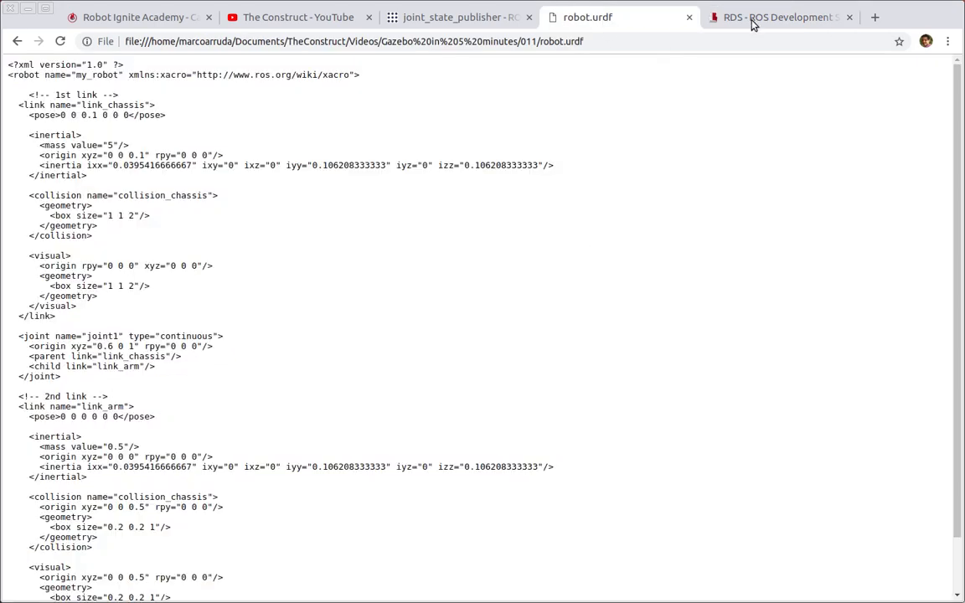
click(788, 16)
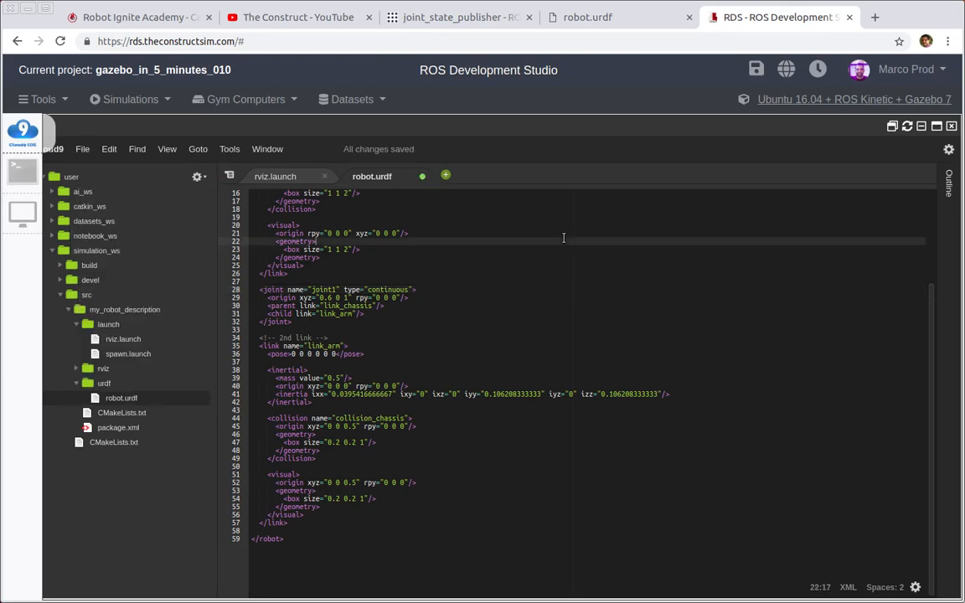
Bring up RViz with the updated robot, orbit to a side-on view, and show the Joint State Publisher.
click(20, 171)
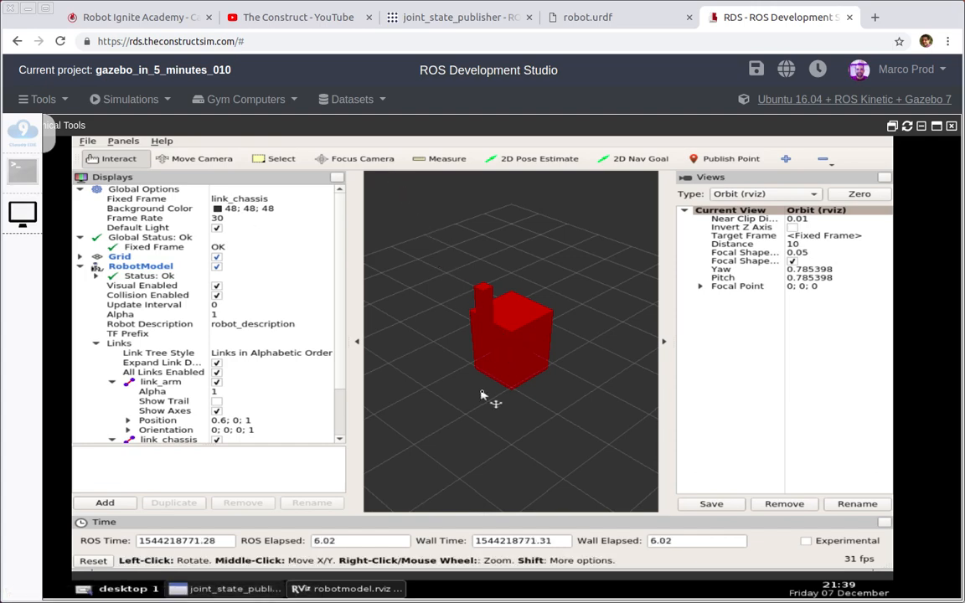
drag(490, 399, 394, 315)
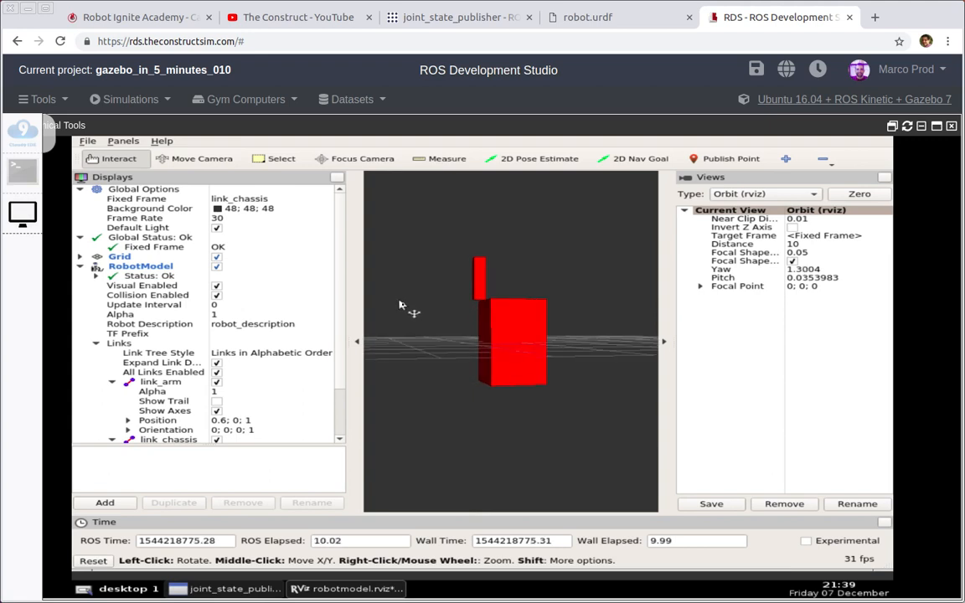
click(226, 590)
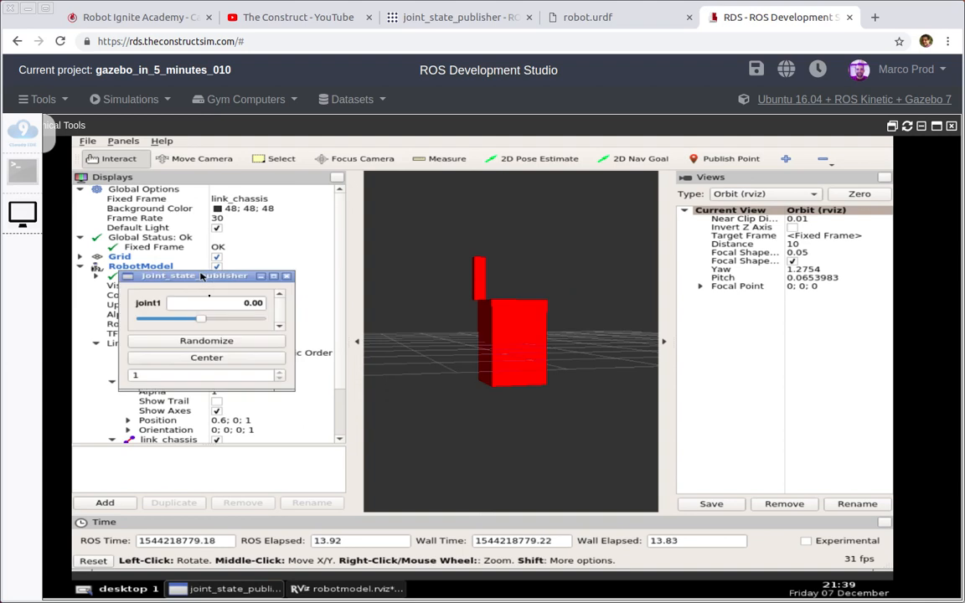
Swing joint1 through about 1.06, 2.55, 1.53, -2.00, -2.90 and back to -0.38 to rotate the arm.
drag(200, 319, 221, 318)
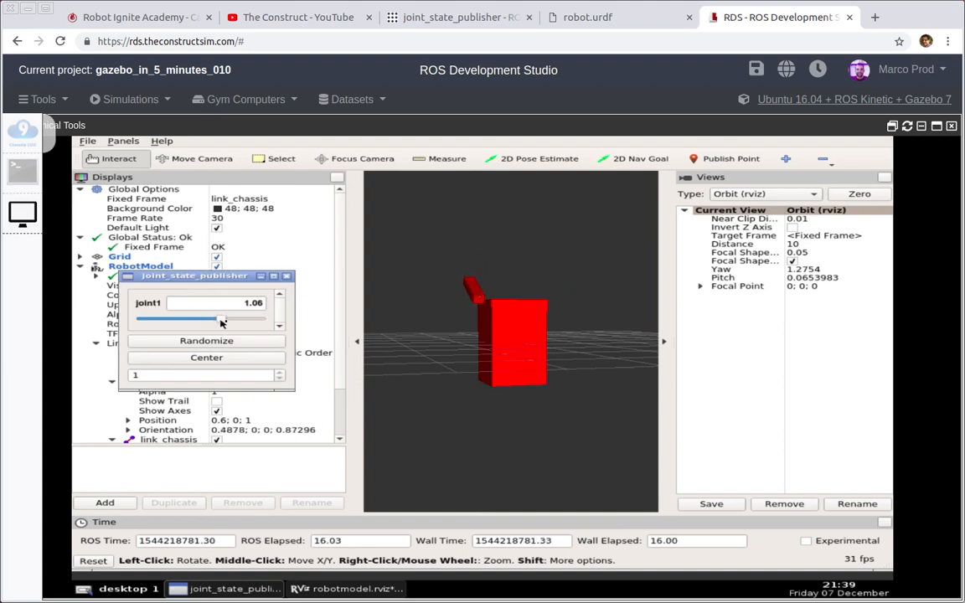
drag(221, 322, 248, 322)
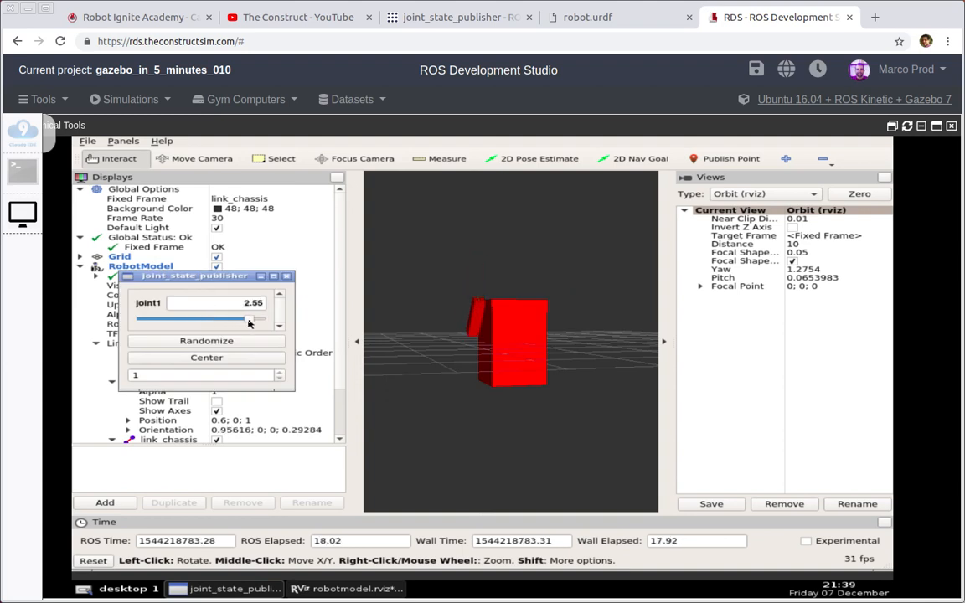
drag(248, 318, 226, 318)
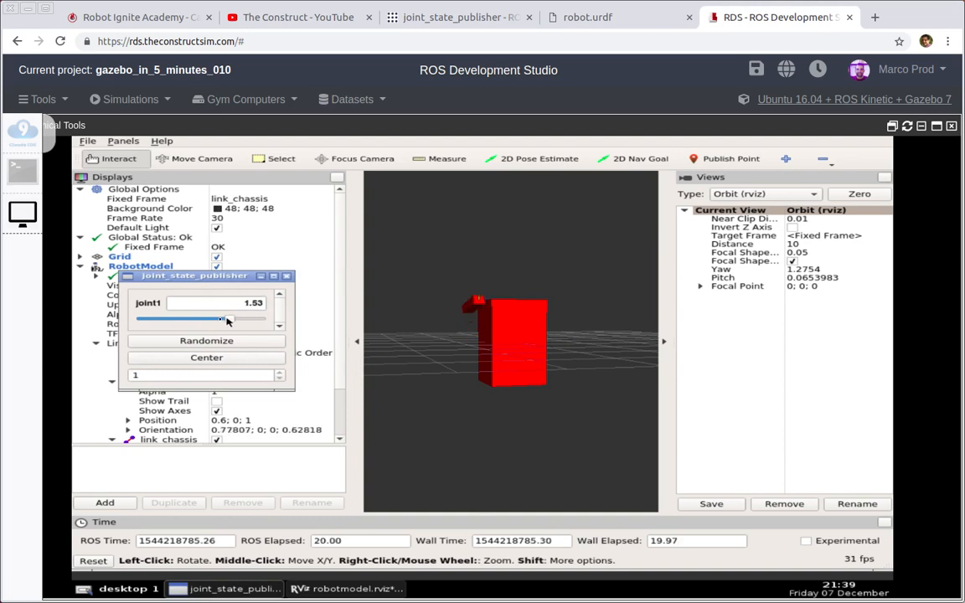
drag(227, 319, 151, 319)
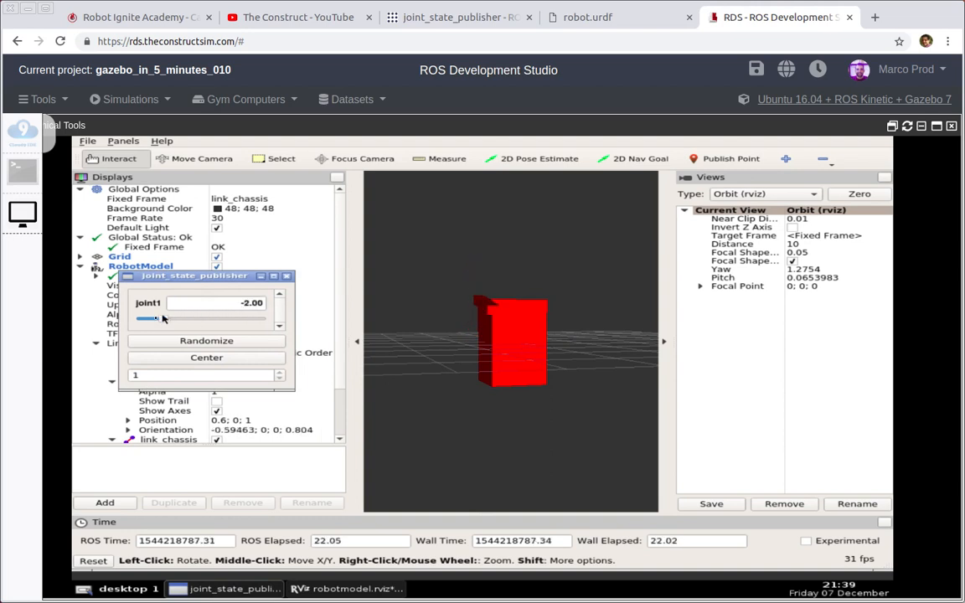
drag(164, 318, 151, 319)
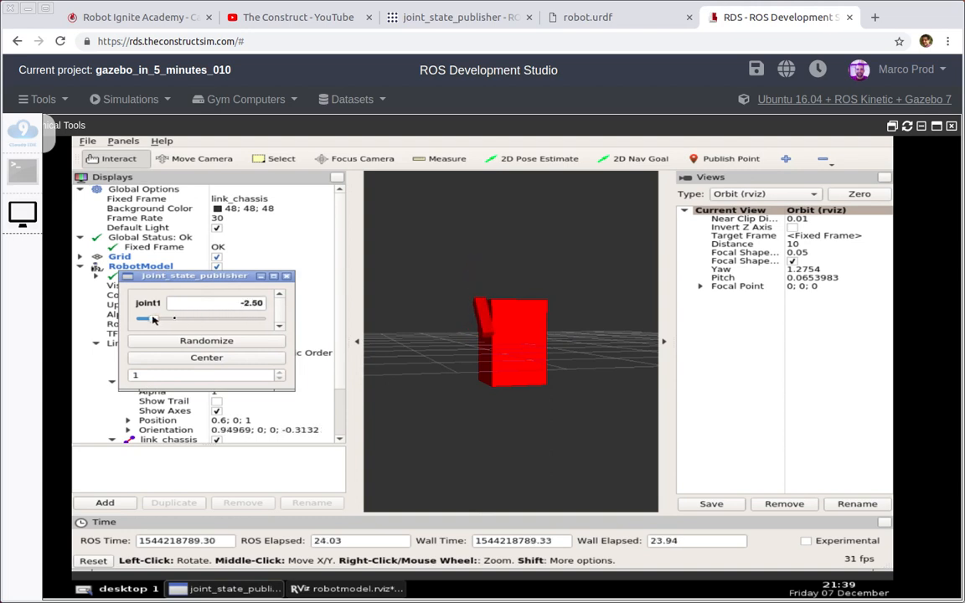
drag(154, 318, 194, 318)
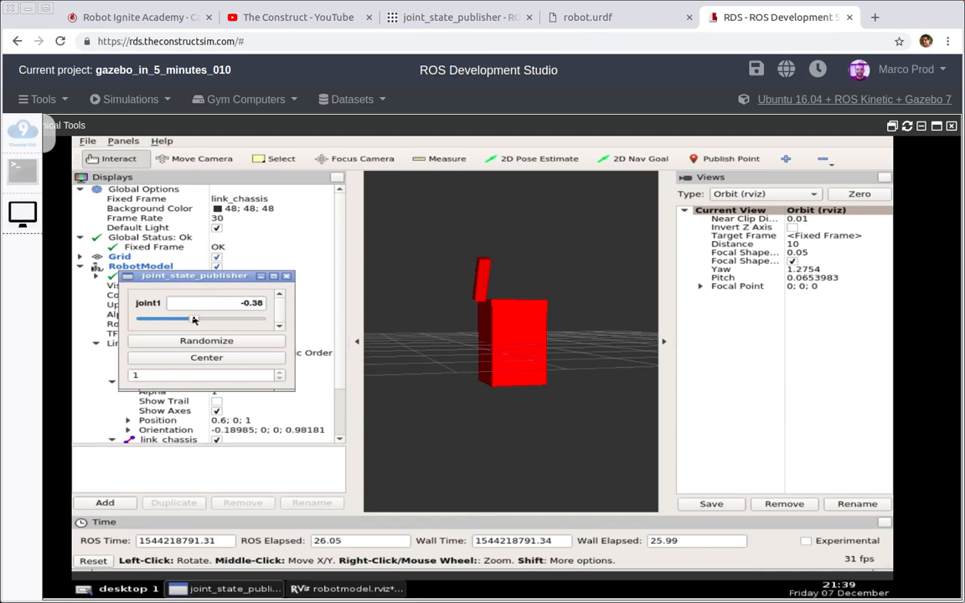